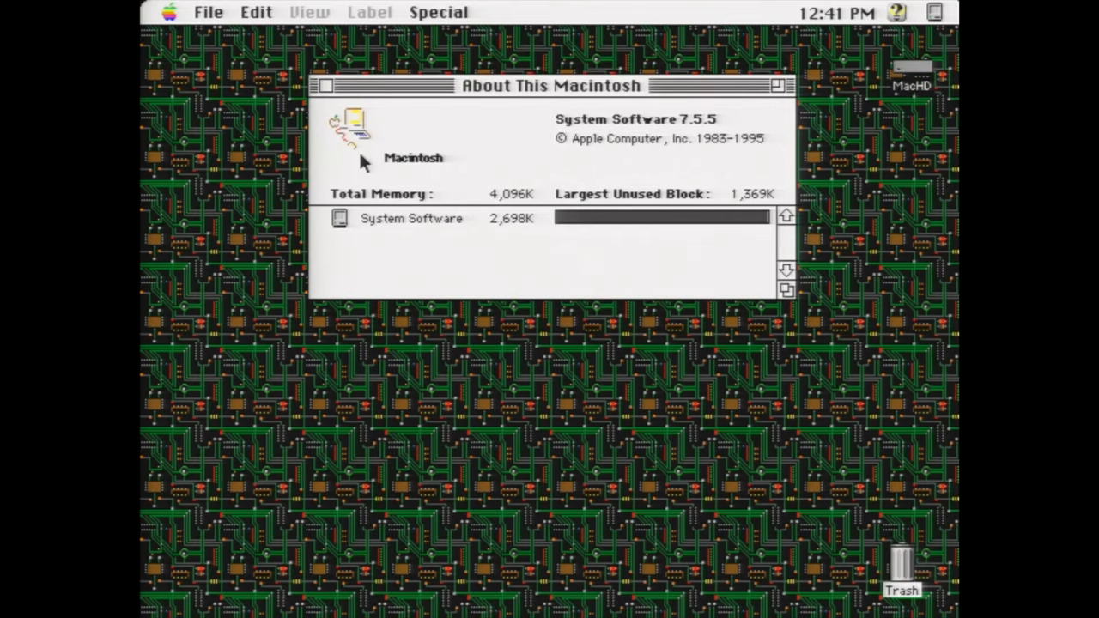
mouse_move(489, 177)
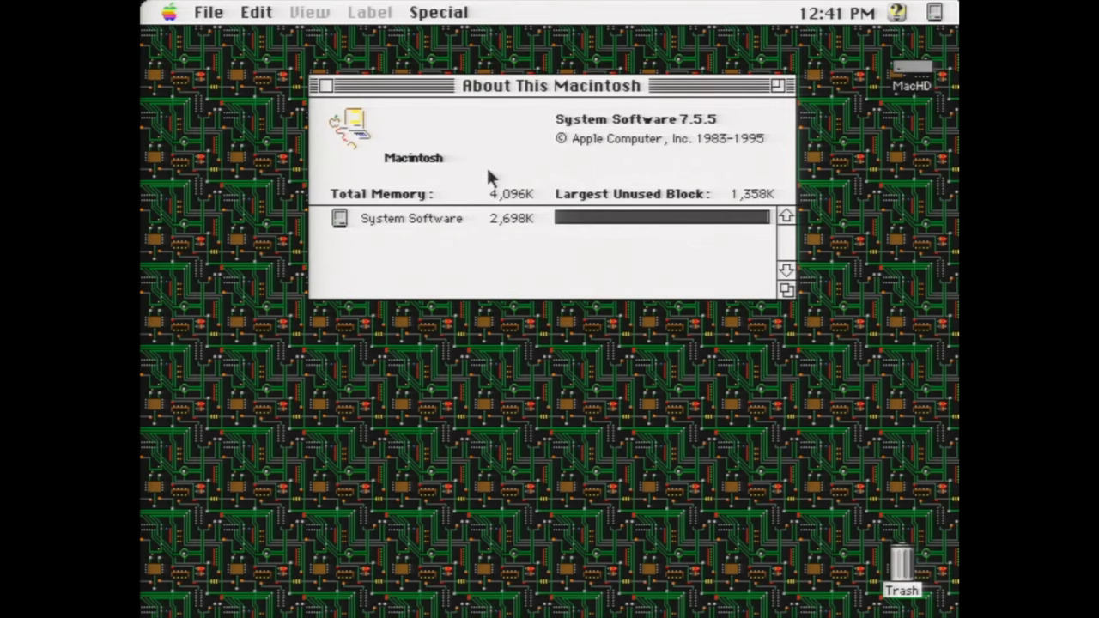
mouse_move(815, 164)
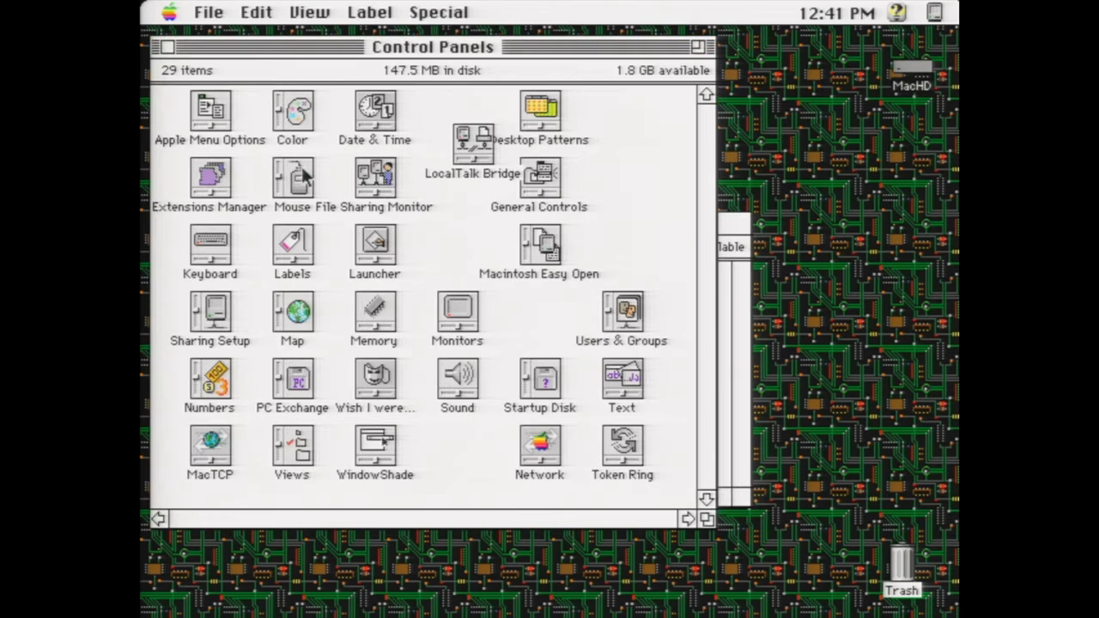
Bring up the LocalTalk Bridge control panel, confirming it is On with Public access
click(472, 151)
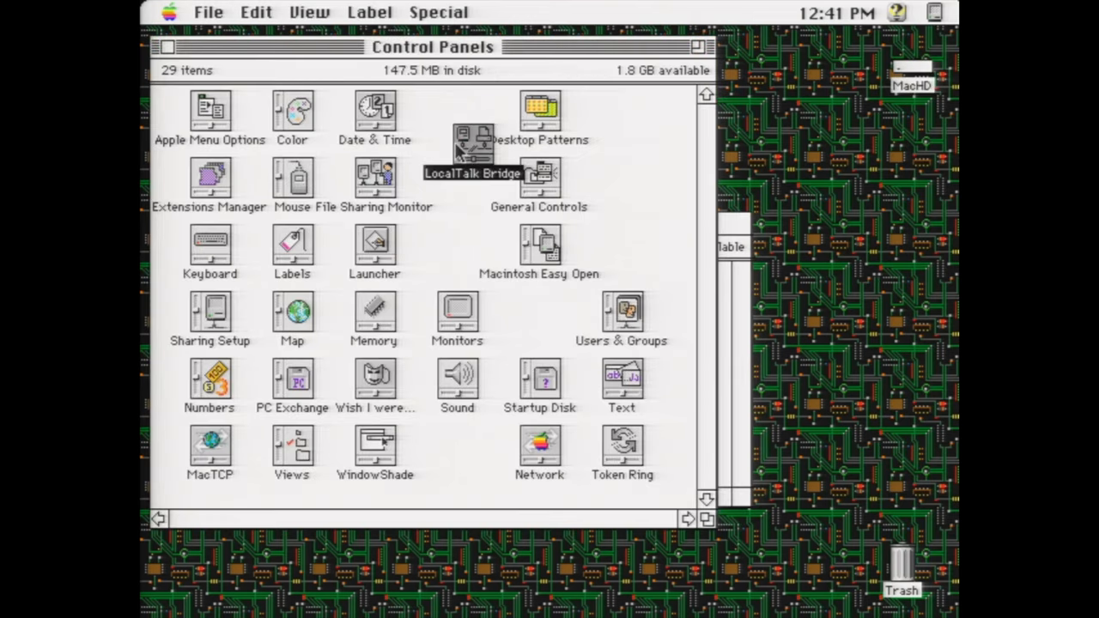
double_click(472, 146)
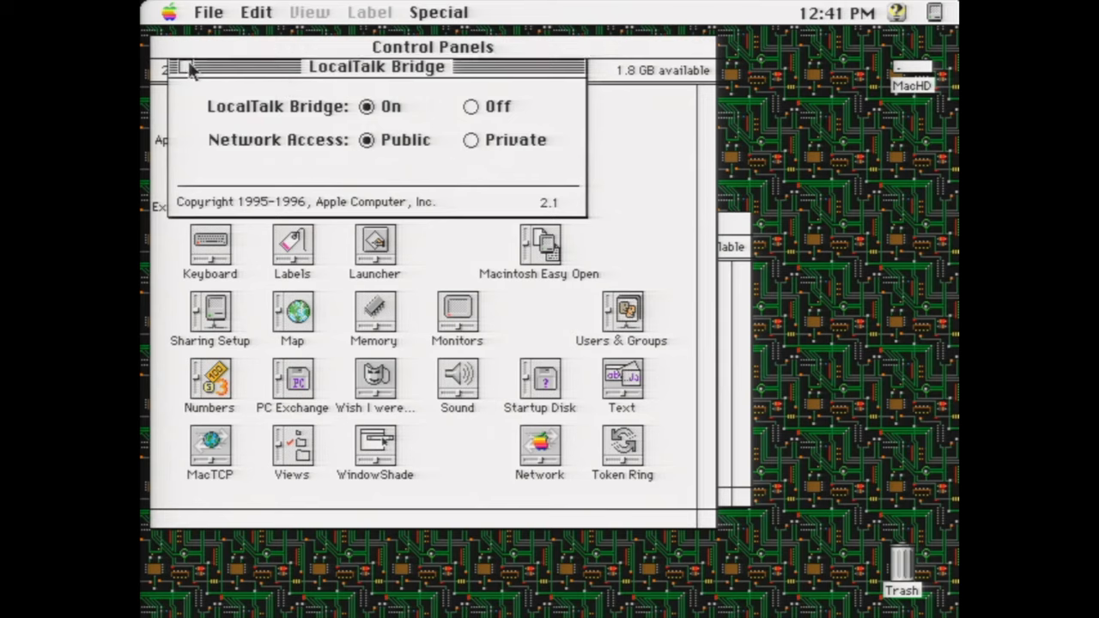
Dismiss the LocalTalk Bridge window and choose AppleShare in the Chooser to list LCIIMAC and LCMaster
click(185, 67)
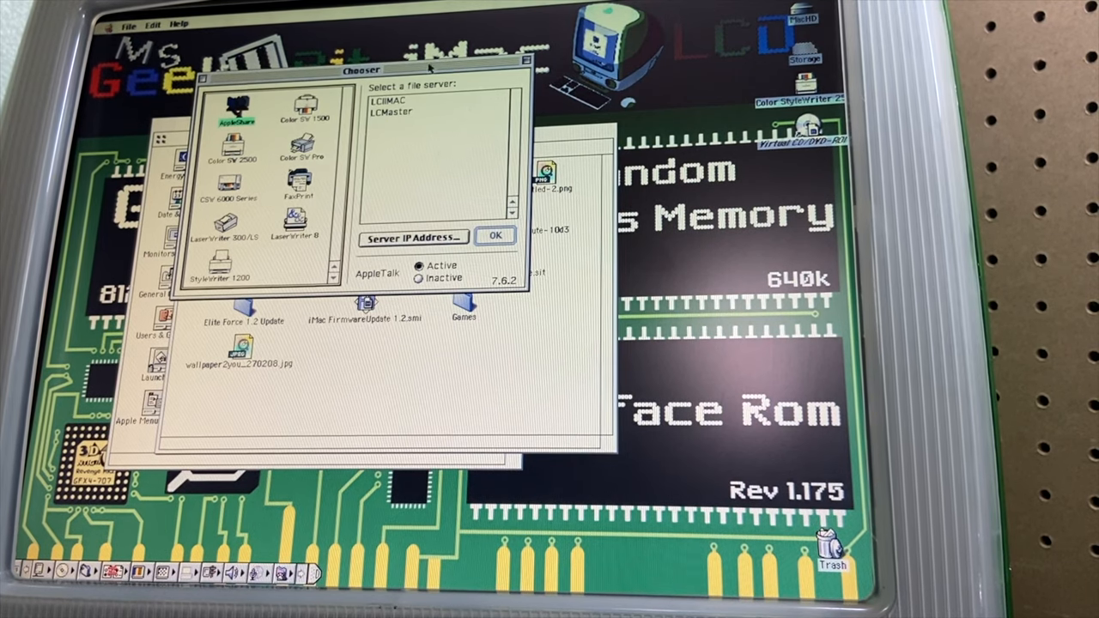
click(394, 99)
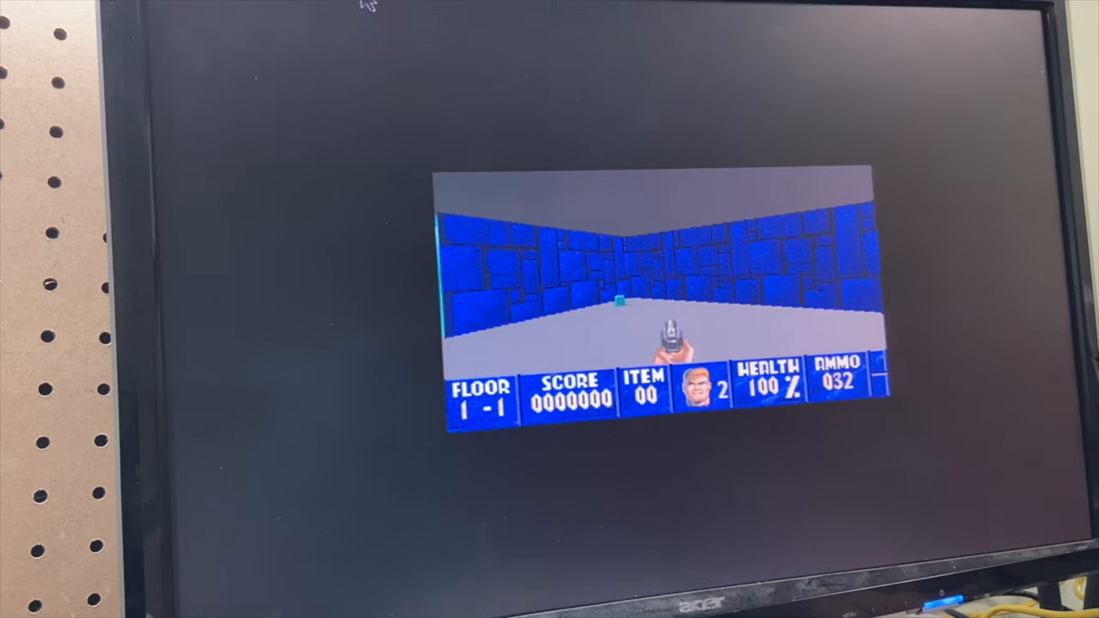
Show Wolfenstein 3D's Options menu with Sound, Music and Speed Governor settings
click(390, 7)
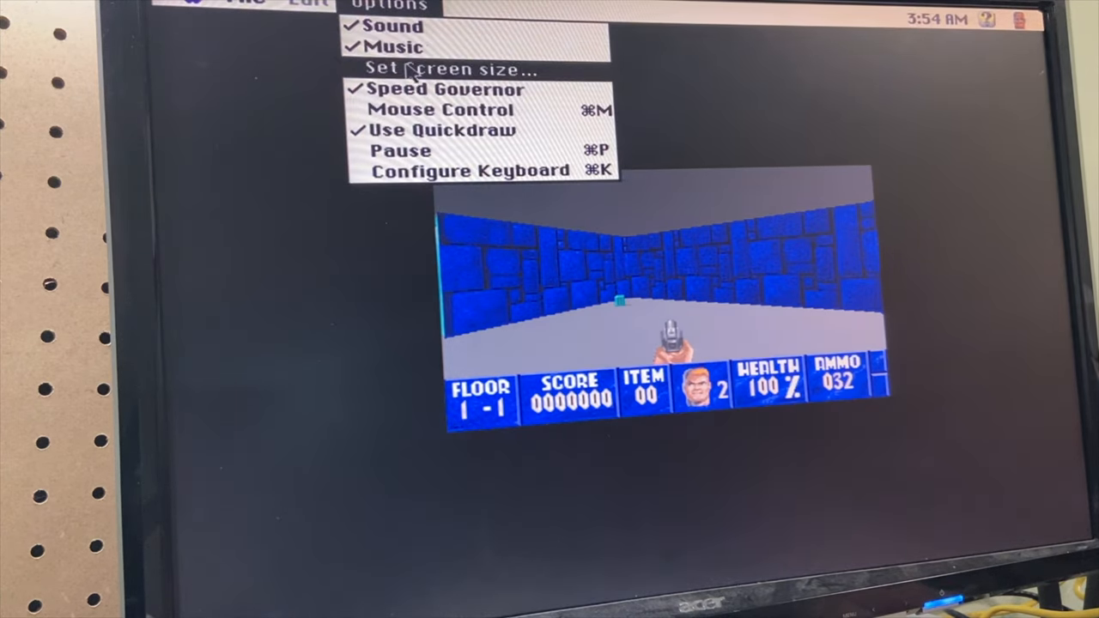